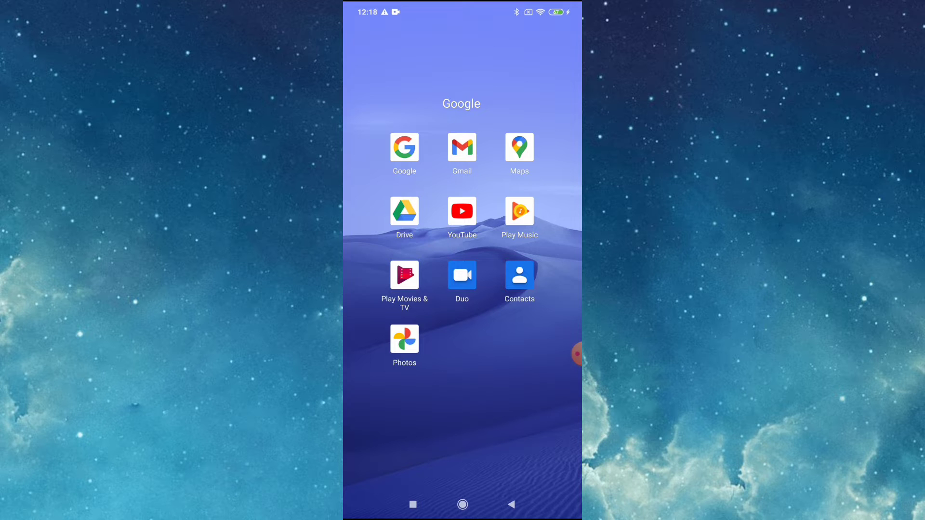
Check YouTube's account menu and find no Google account signed in.
click(462, 211)
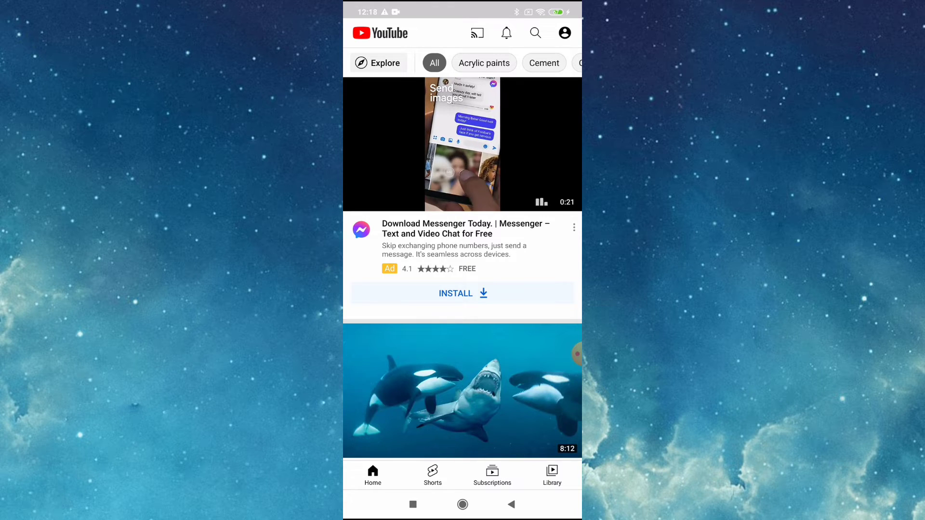
click(564, 33)
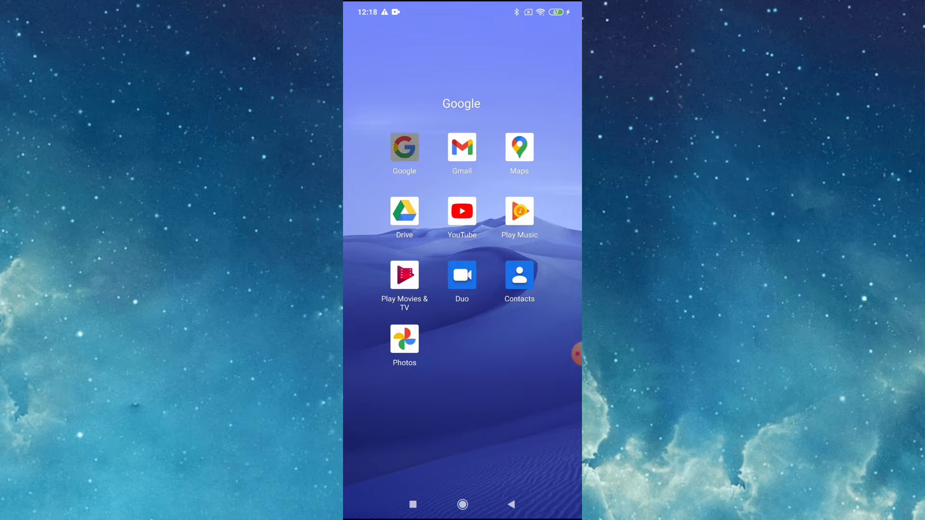
Start the Google account sign-in flow from the Google app's More menu.
click(404, 148)
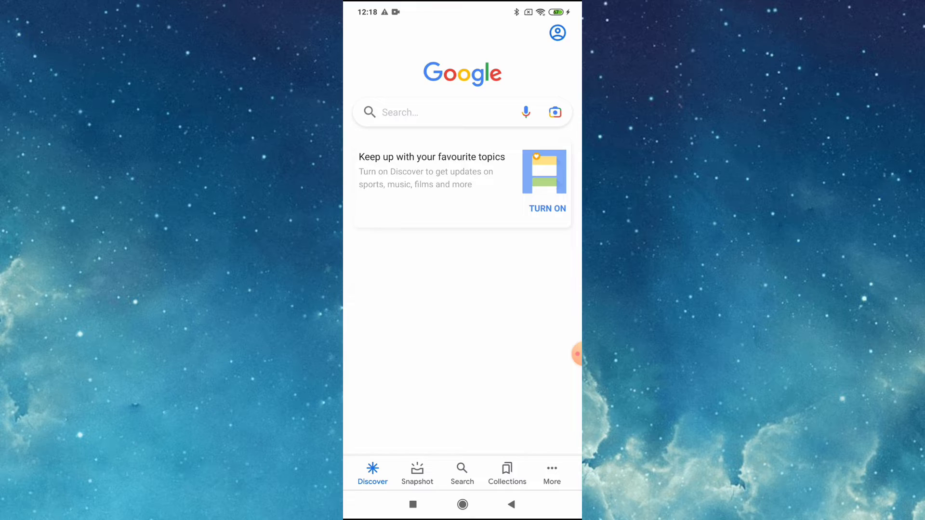
click(557, 32)
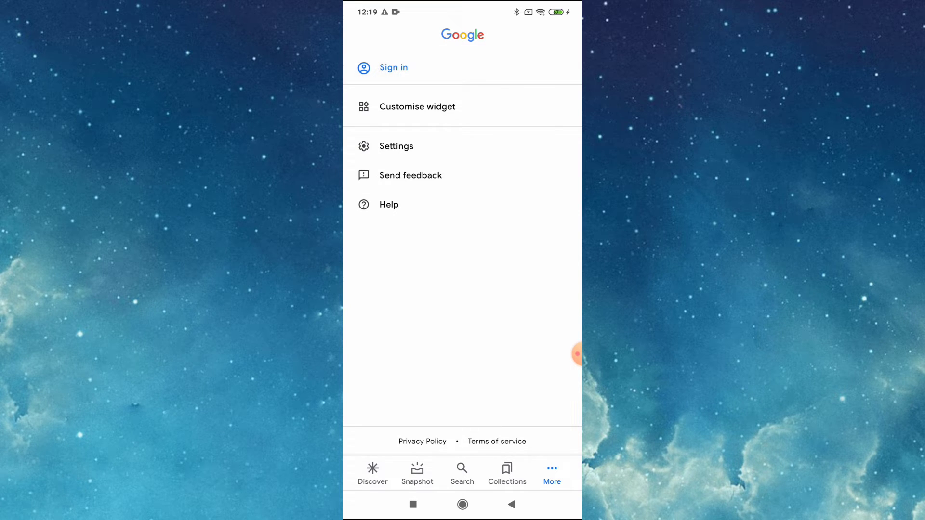
click(394, 67)
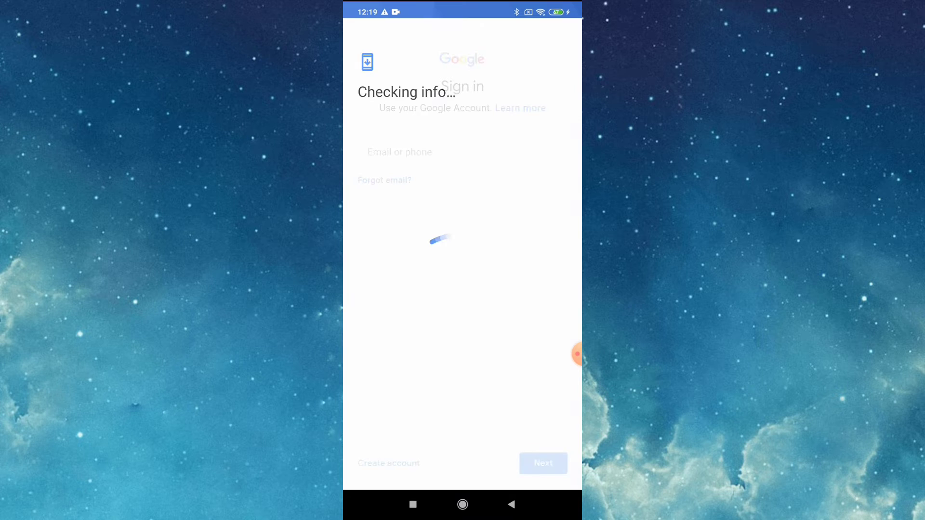
Enter the account's Gmail address and continue to the password step.
click(462, 151)
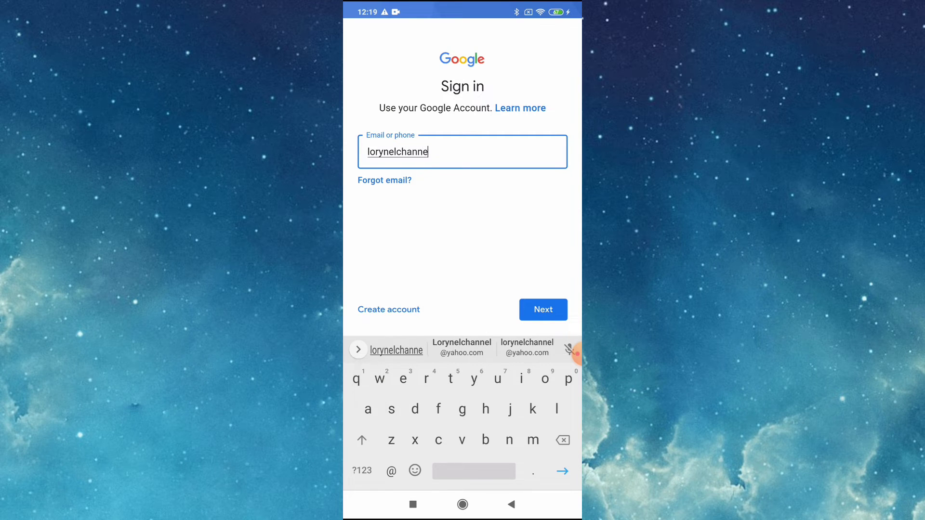
text(l@g)
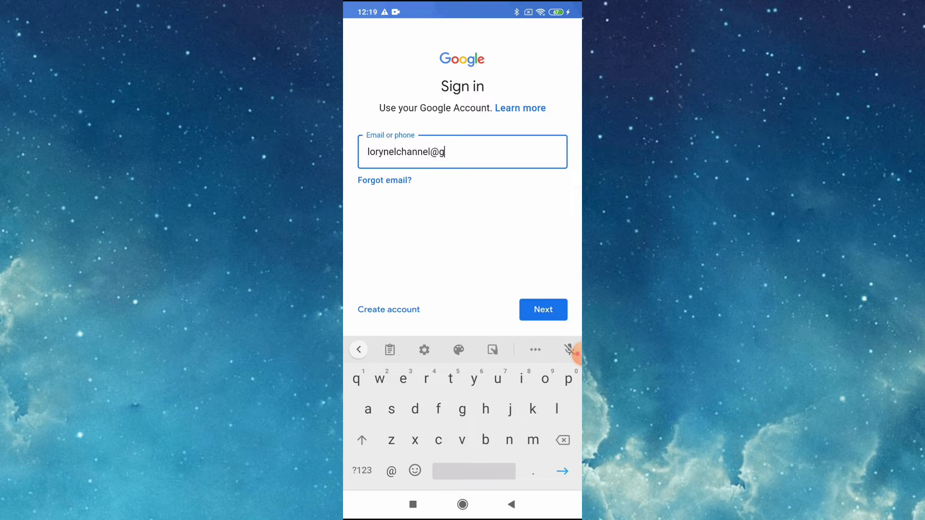
text(mail)
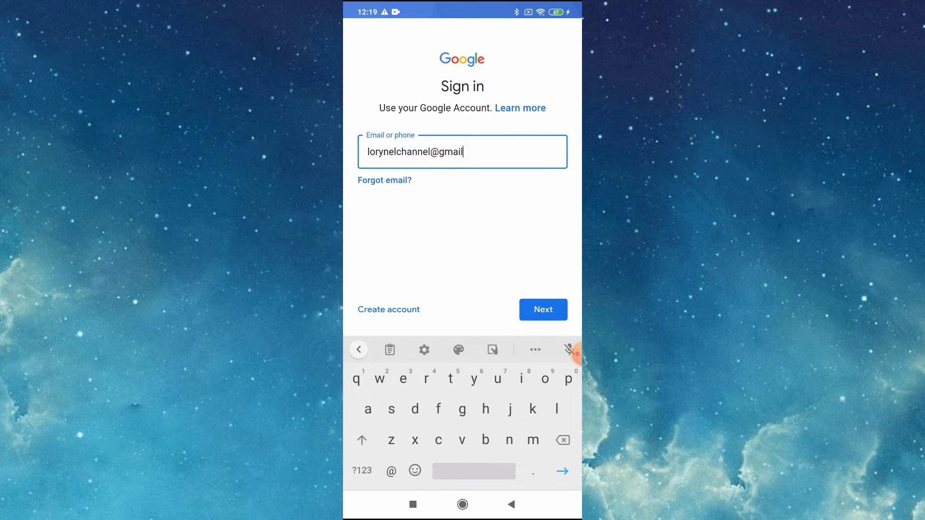
text(.com)
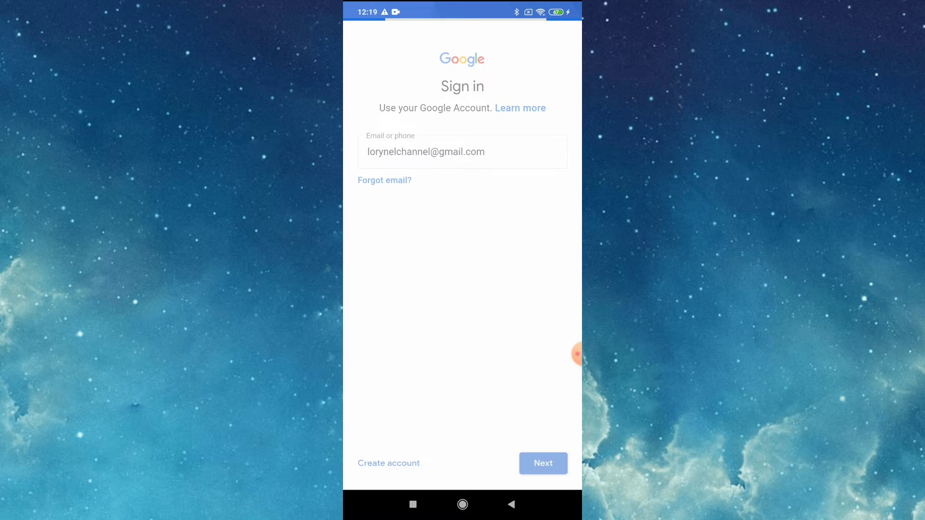
click(542, 463)
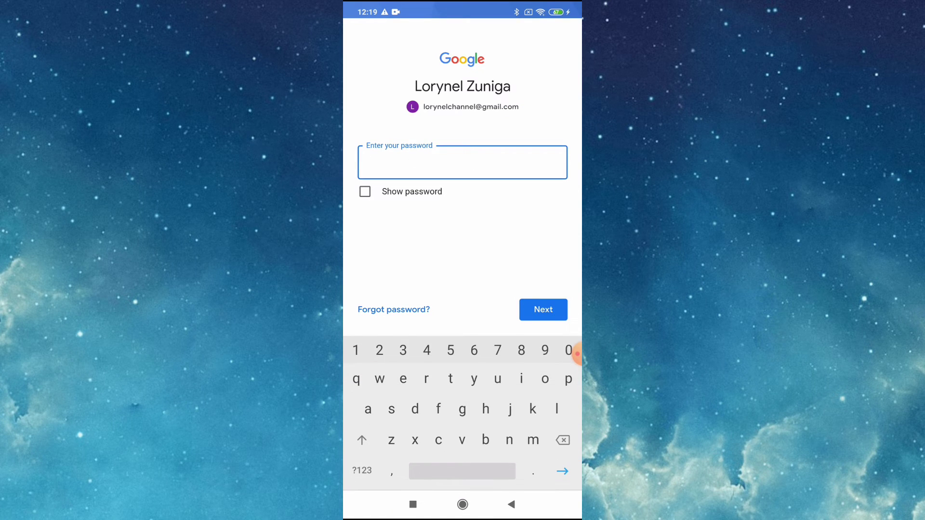
Enter and submit the account password, reaching the contacts backup prompt.
text(password)
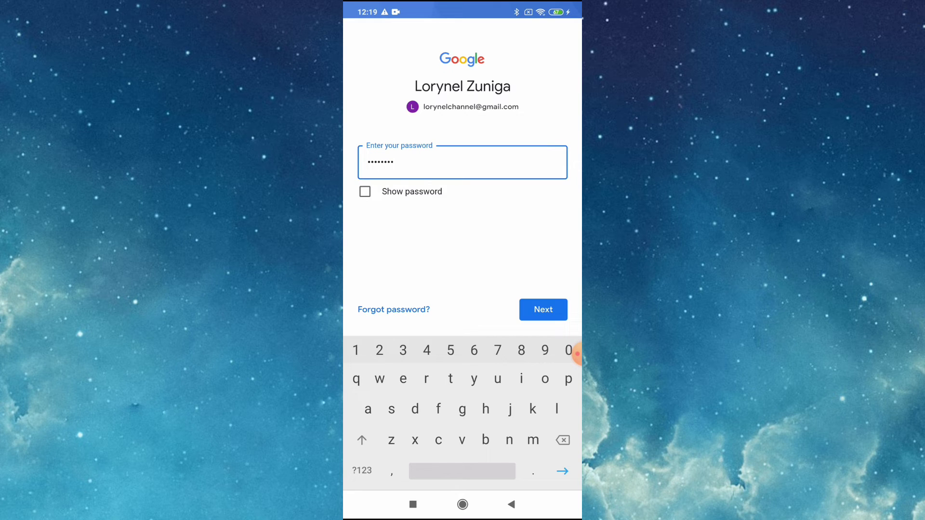
click(543, 309)
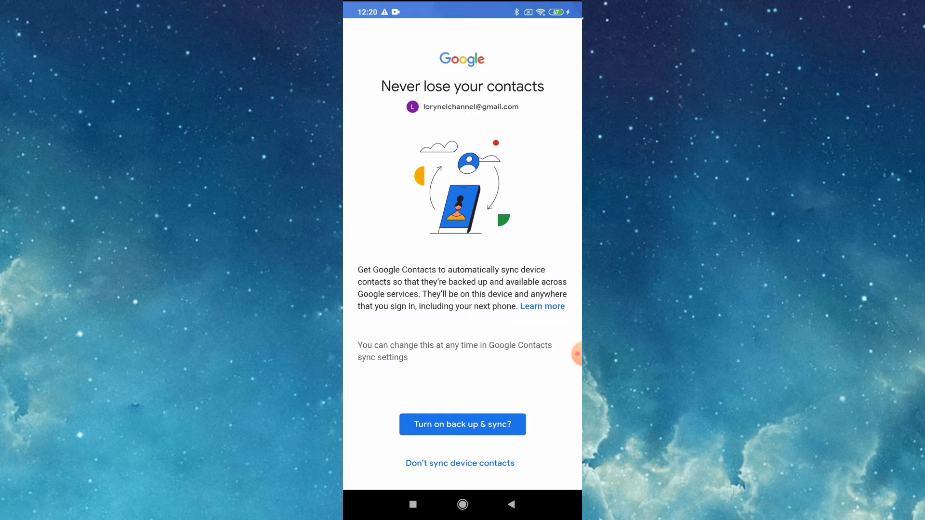
Answer the contacts sync prompt, agree to the terms and accept the Google Services settings.
click(461, 424)
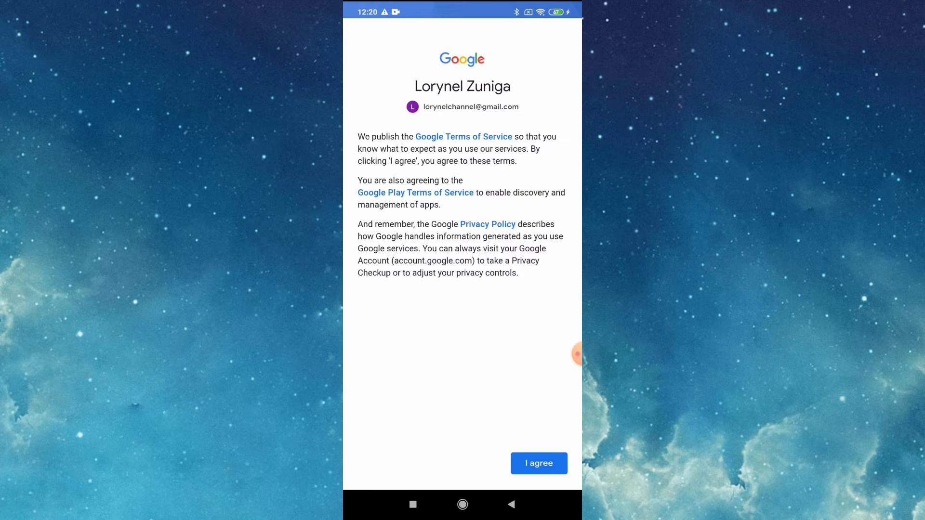
click(537, 463)
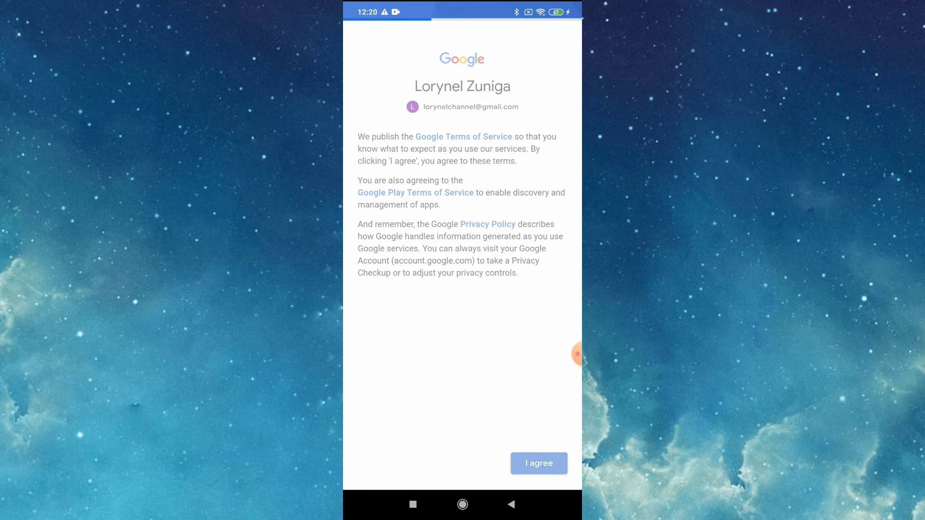
click(537, 463)
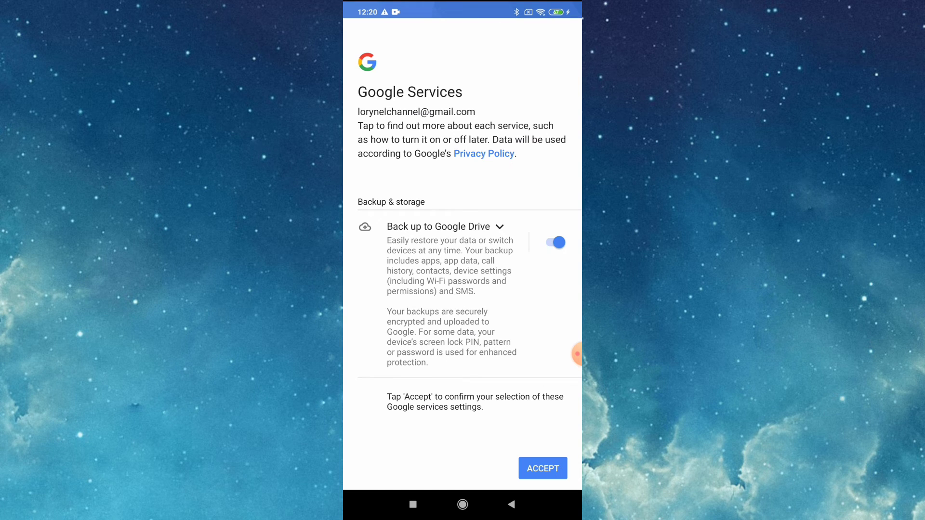
click(543, 469)
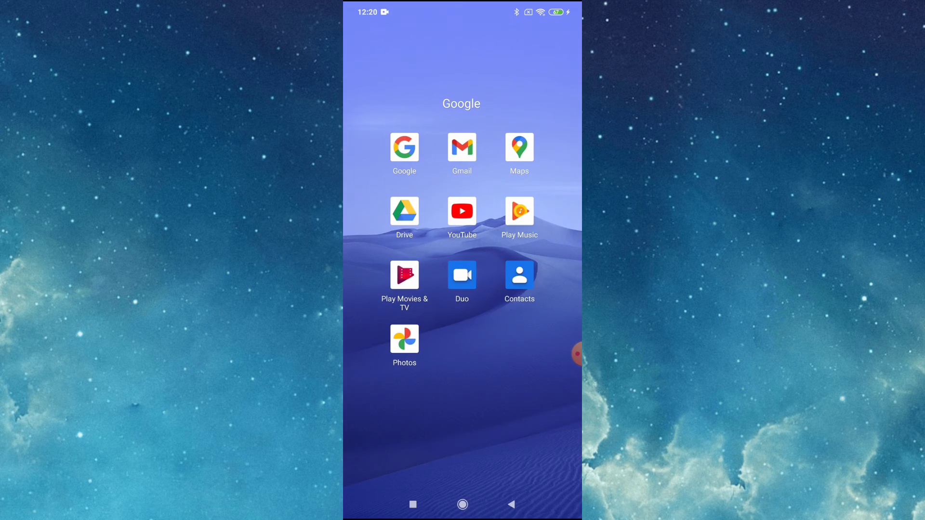
Reopen YouTube and view its account menu showing the newly signed-in Google account.
click(461, 152)
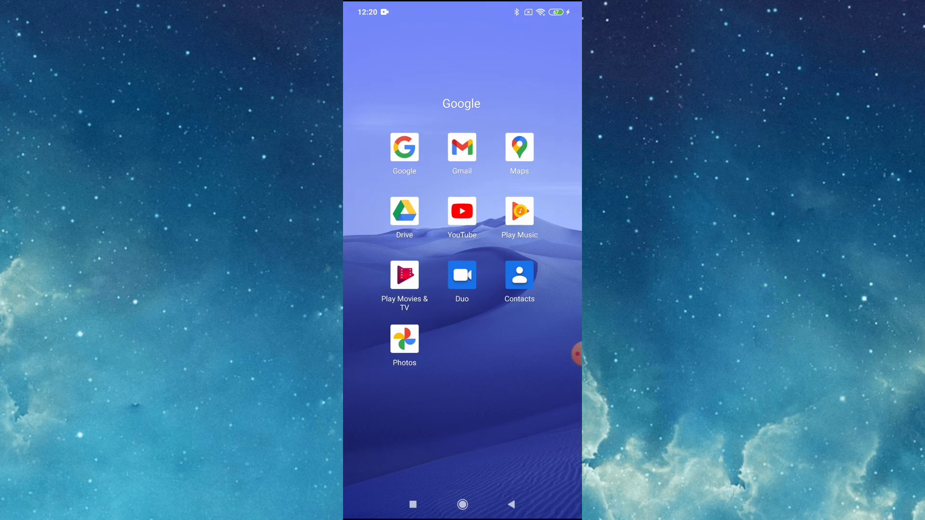
click(462, 211)
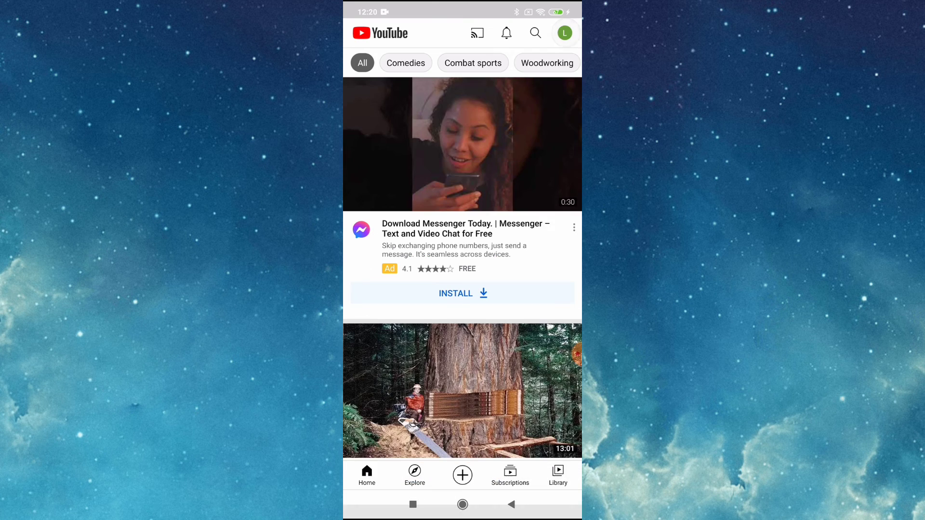
click(564, 33)
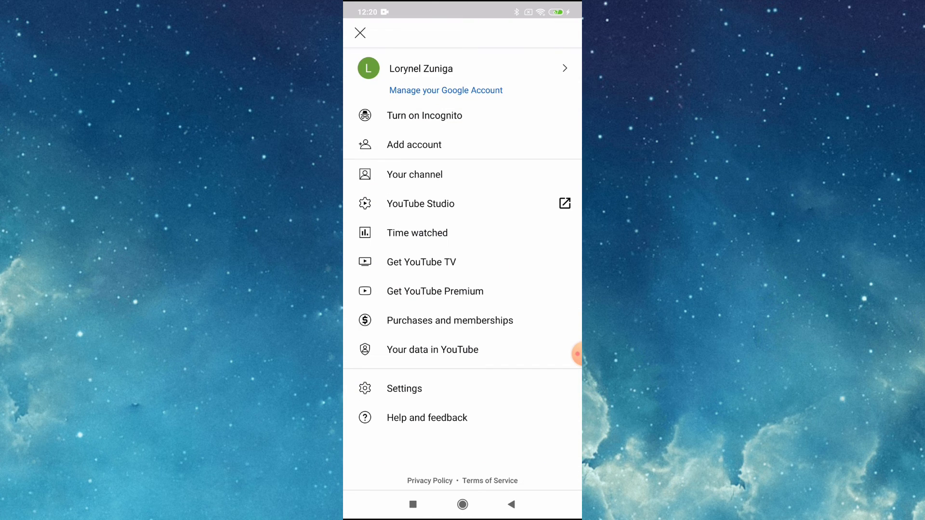